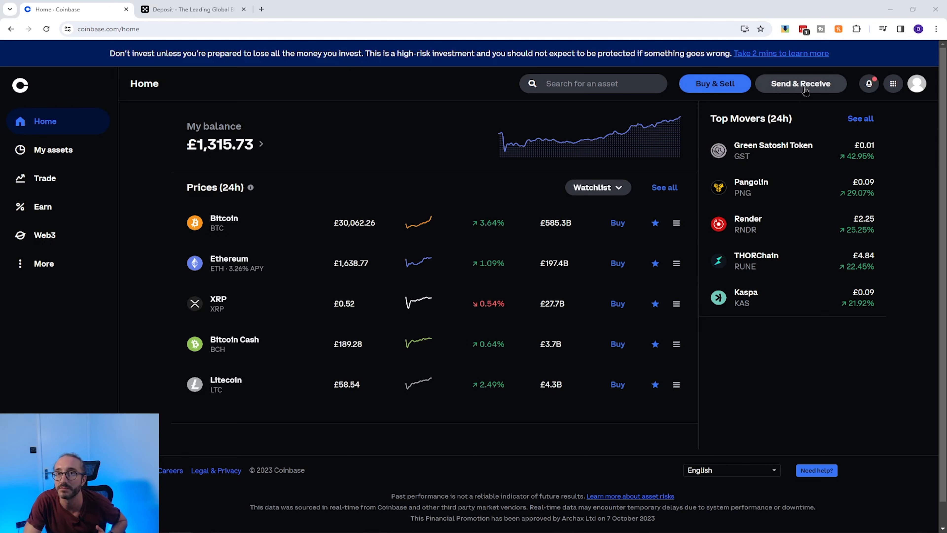
Bring up the Send & Receive panel, showing the Bitcoin receive address and QR code.
{"action": "left_click", "coordinate": [800, 84]}
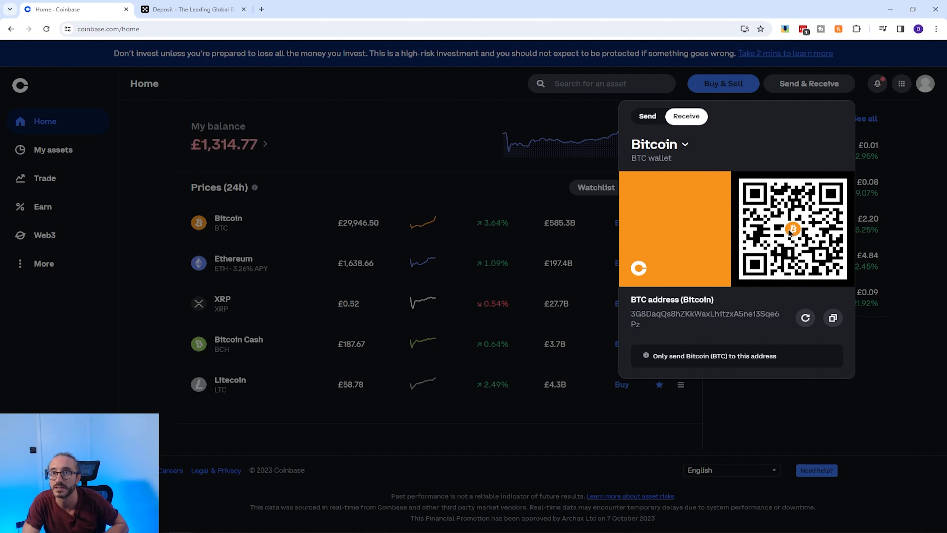
{"action": "mouse_move", "coordinate": [703, 230]}
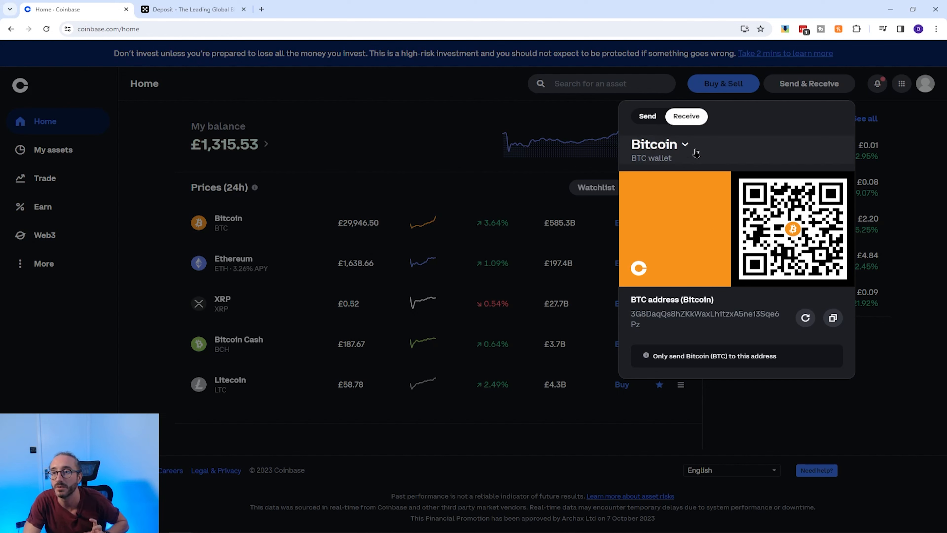
Show the 'Select asset to receive' list from the Bitcoin asset dropdown.
{"action": "left_click", "coordinate": [684, 144]}
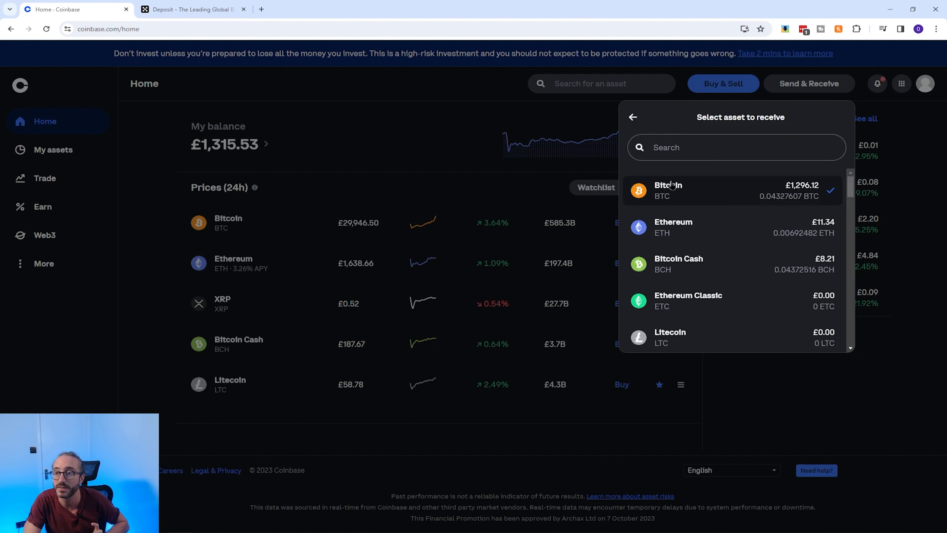
{"action": "mouse_move", "coordinate": [708, 242]}
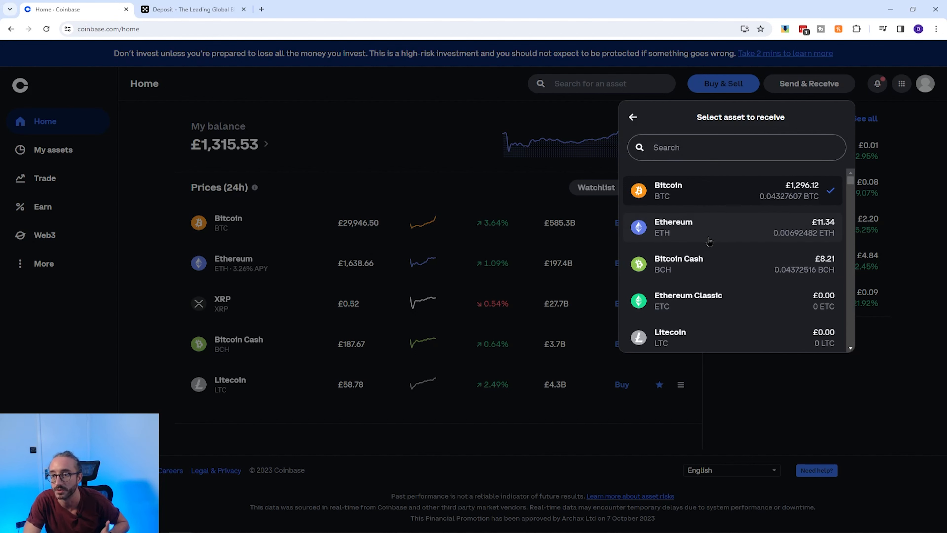
{"action": "mouse_move", "coordinate": [714, 198]}
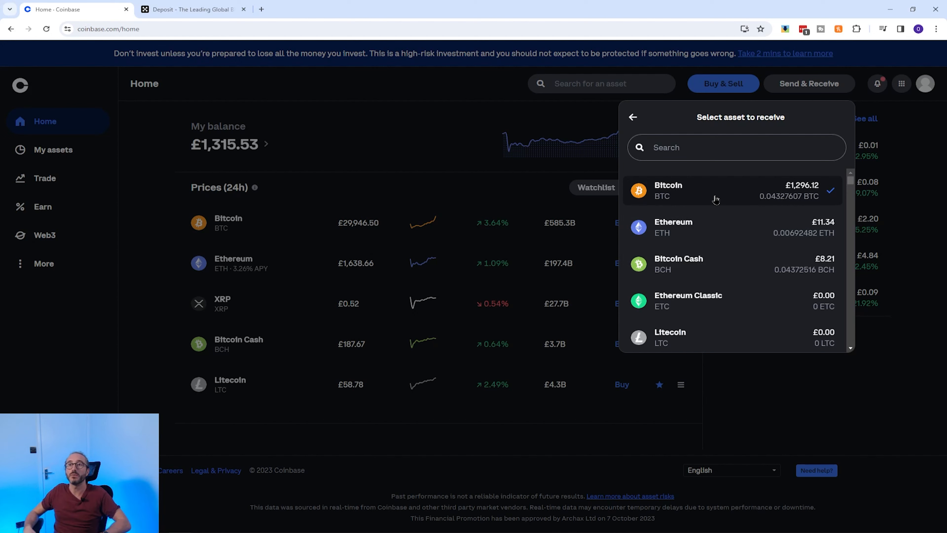
{"action": "mouse_move", "coordinate": [699, 229]}
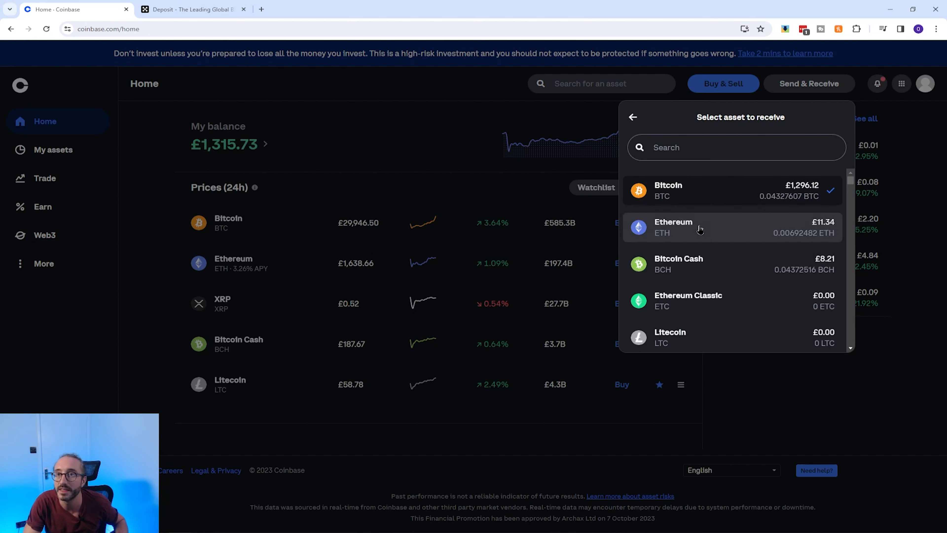
Choose Ethereum as the receive asset and list its available receiving networks.
{"action": "left_click", "coordinate": [699, 228]}
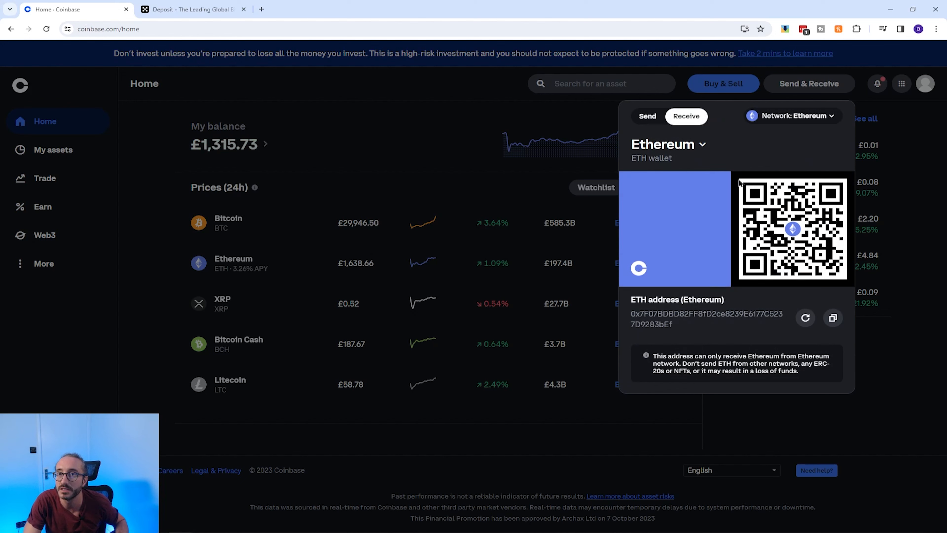
{"action": "left_click", "coordinate": [794, 115]}
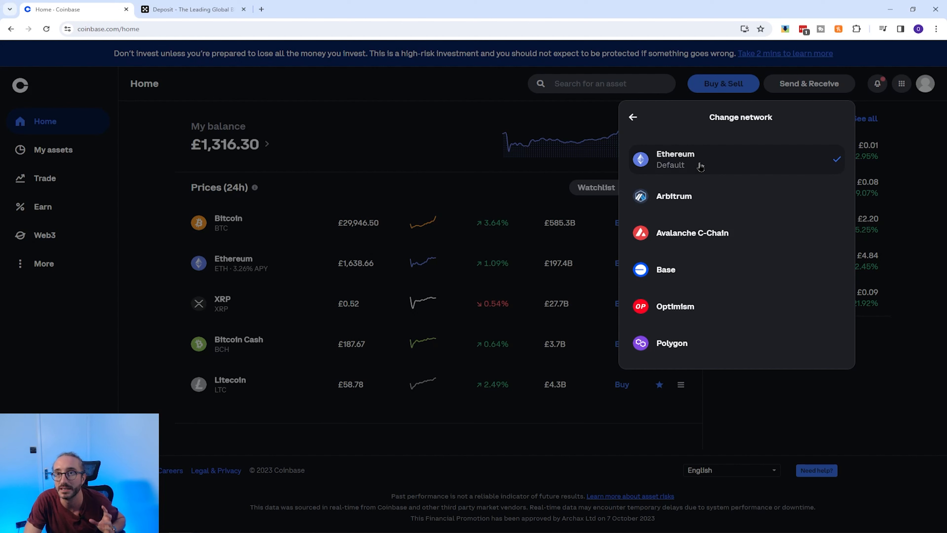
Choose Arbitrum as the receiving network, triggering the wrong-network warning.
{"action": "left_click", "coordinate": [675, 161]}
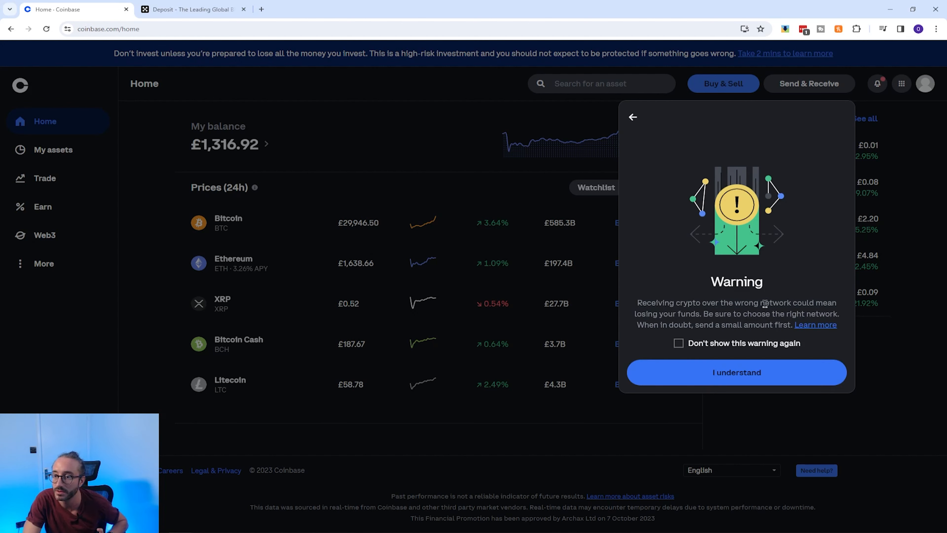
{"action": "mouse_move", "coordinate": [697, 317]}
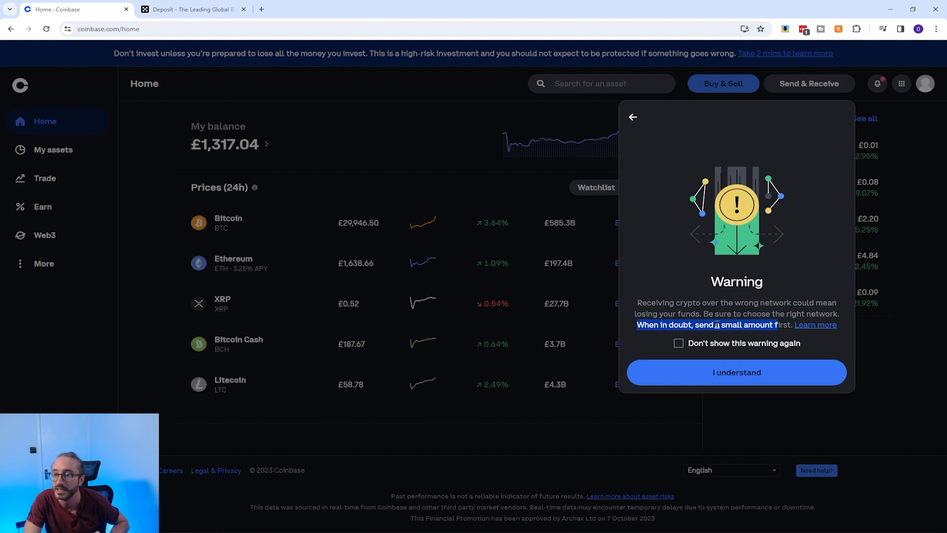
{"action": "mouse_move", "coordinate": [732, 365]}
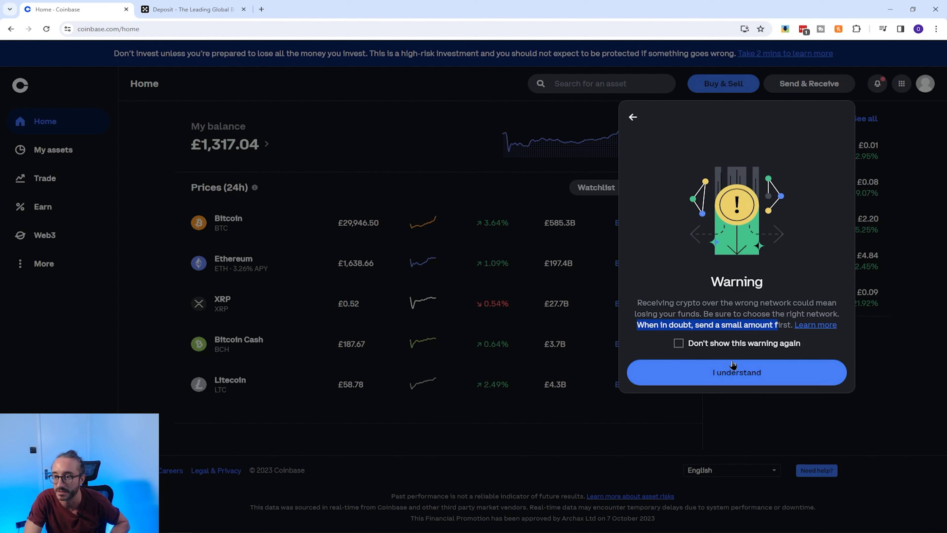
Acknowledge the warning with 'I understand', returning to the Ethereum receive address.
{"action": "left_click", "coordinate": [736, 372]}
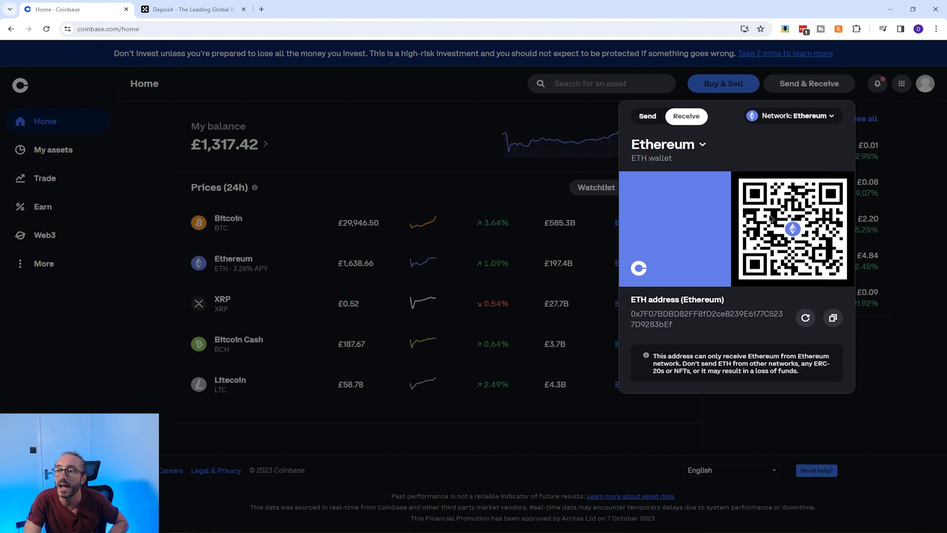
{"action": "mouse_move", "coordinate": [791, 229]}
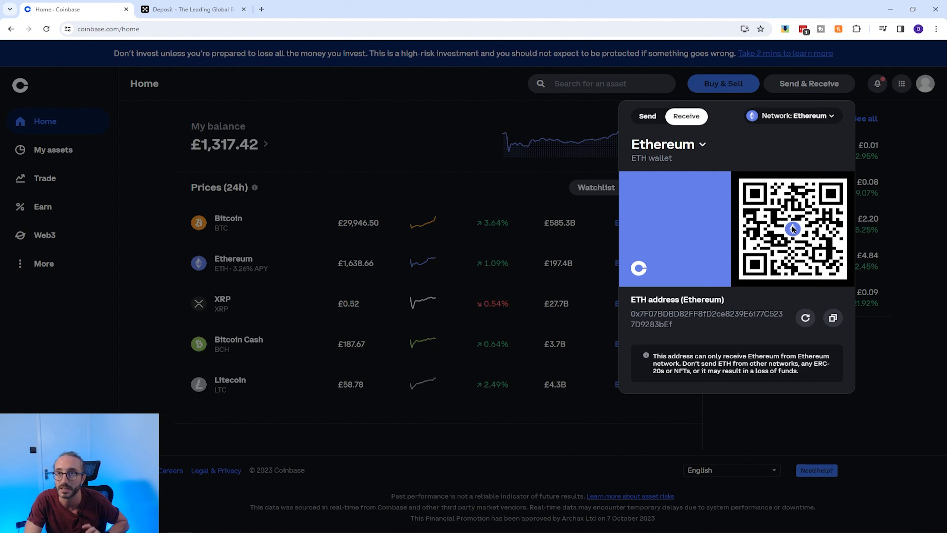
{"action": "mouse_move", "coordinate": [801, 124]}
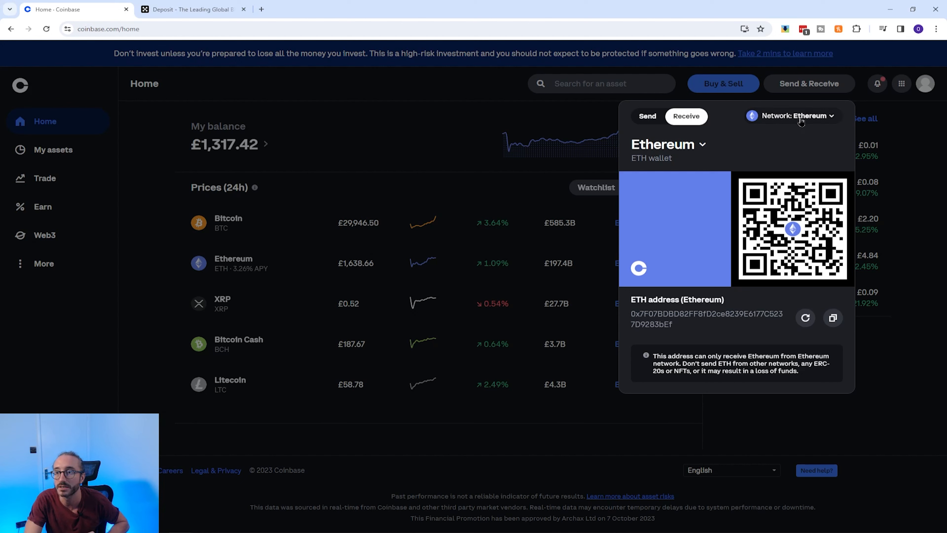
Switch the Ethereum receive address and QR code to the Arbitrum network, confirming the warning.
{"action": "left_click", "coordinate": [799, 115]}
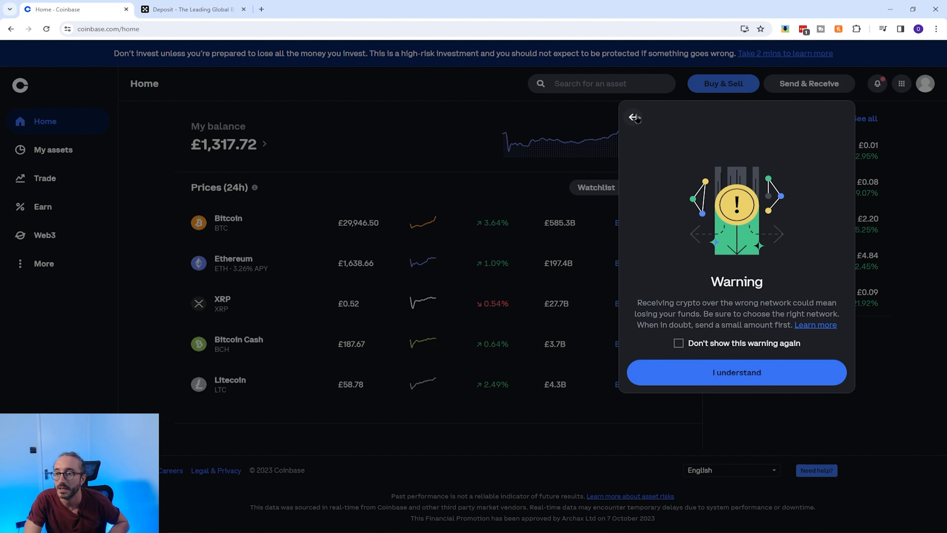
{"action": "left_click", "coordinate": [737, 372]}
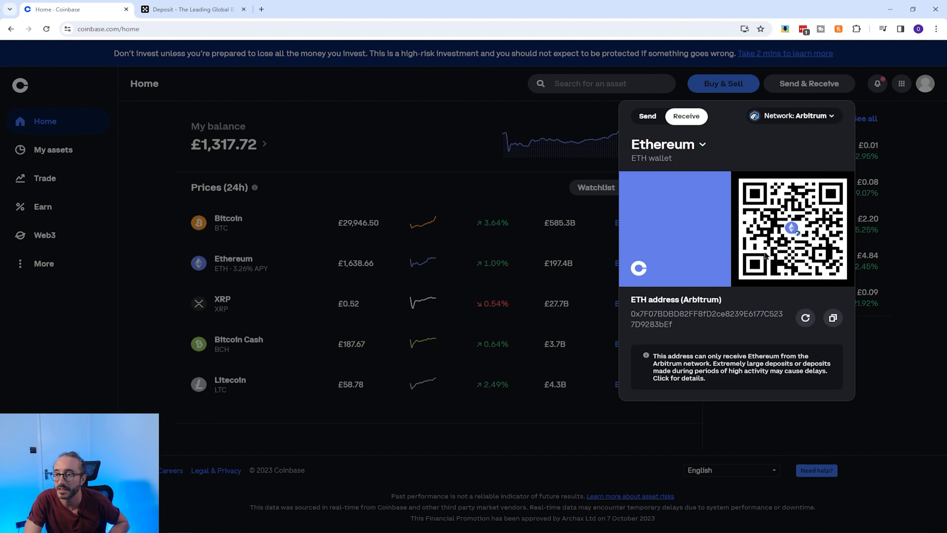